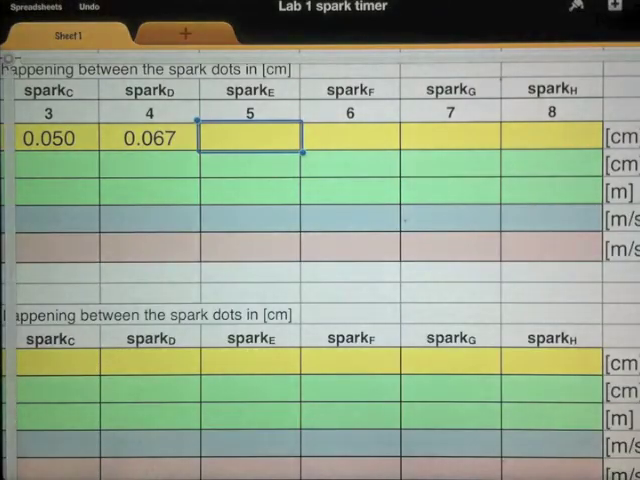
Step: Select the spark E time cell to begin entering 0.083 through 0.133
left_click(148, 138)
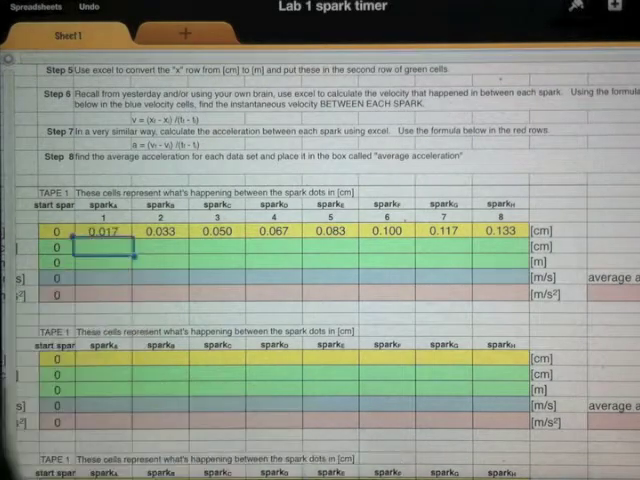
scroll("down", 3)
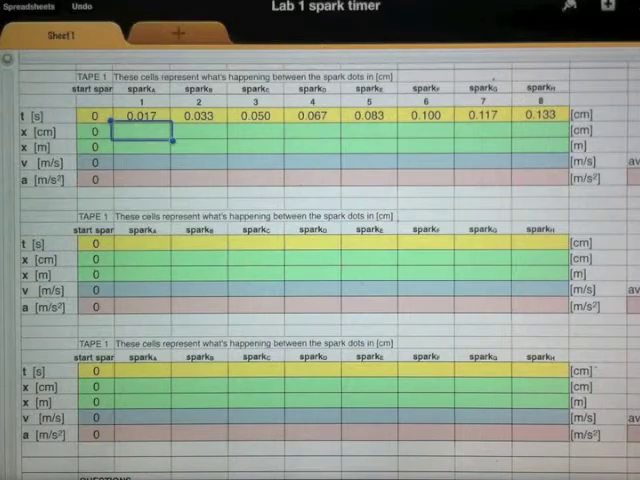
Step: Select Tape 1's first x [cm] cell to start entering the measured distances
left_click(140, 131)
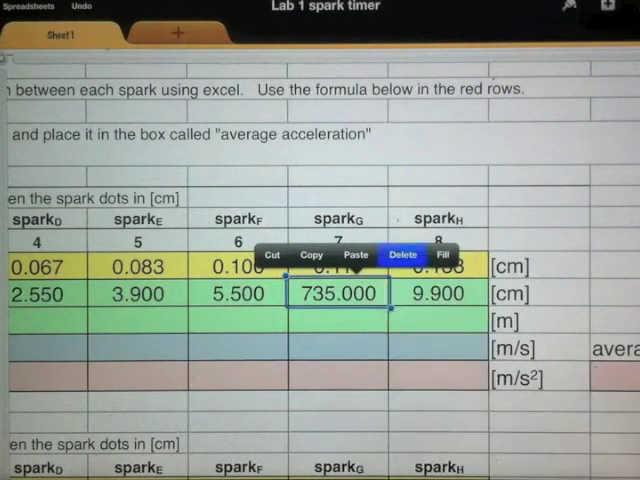
Step: Replace spark G's distance 735.000 with 7.350
left_click(402, 255)
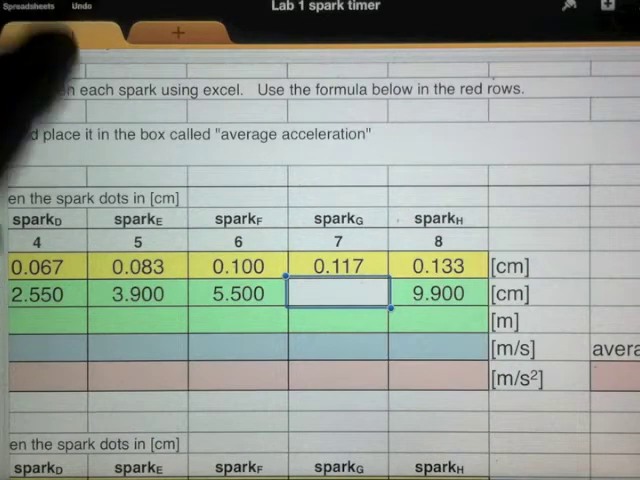
type("735.000")
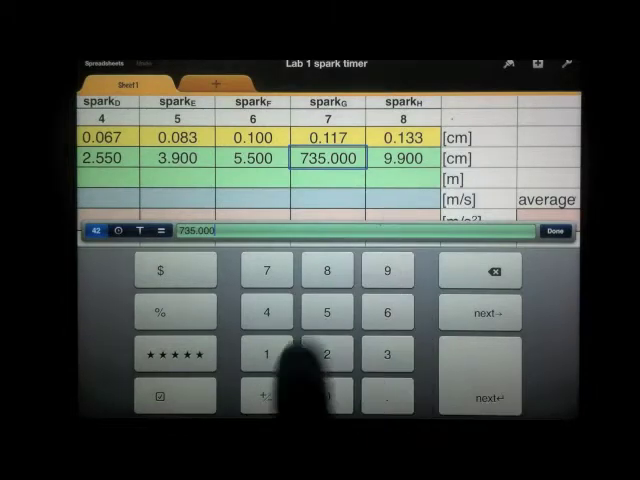
left_click(489, 273)
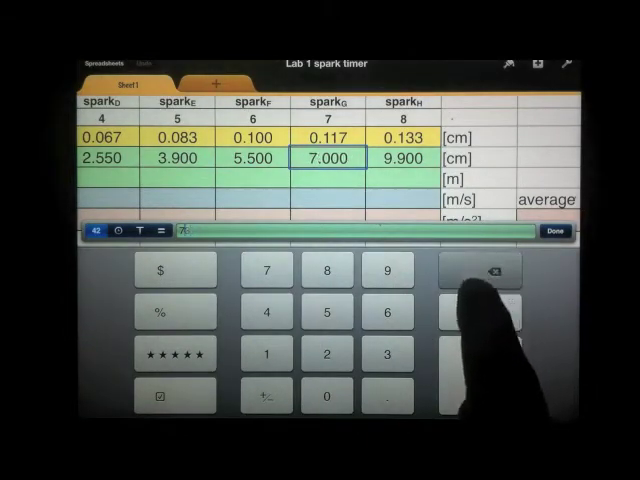
left_click(486, 270)
type("7.350")
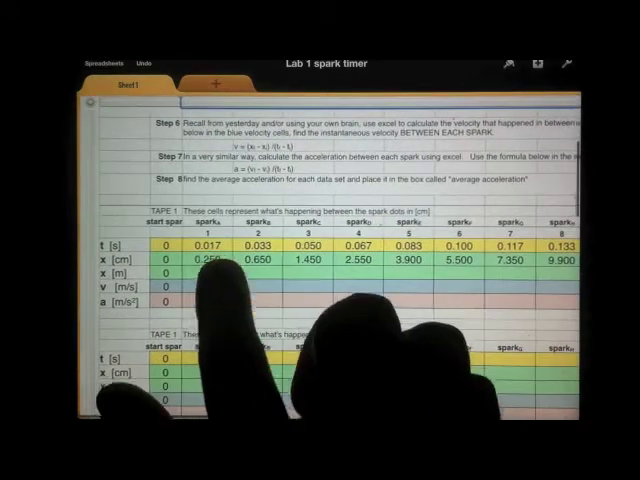
Step: Select Tape 1's first x [m] cell to enter the divide-by-100 formula
left_click(210, 262)
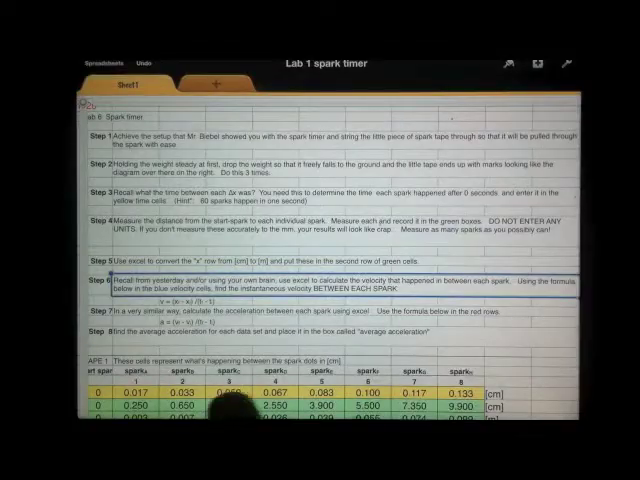
Step: Start the (x2 − x1)/(t2 − t1) formula in Tape 1's first v [m/s] cell
scroll("down", 3)
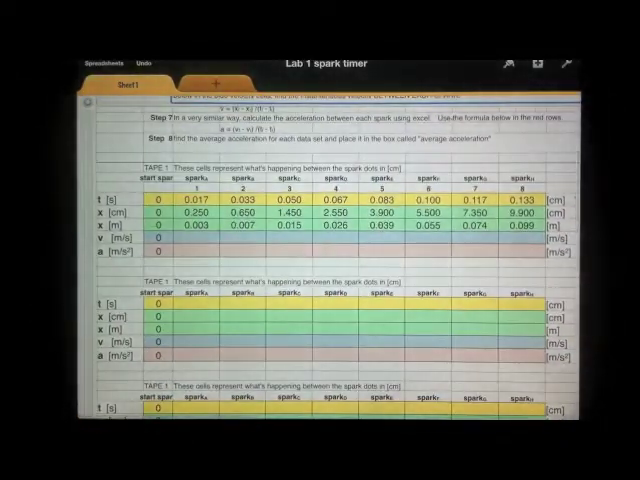
left_click(192, 237)
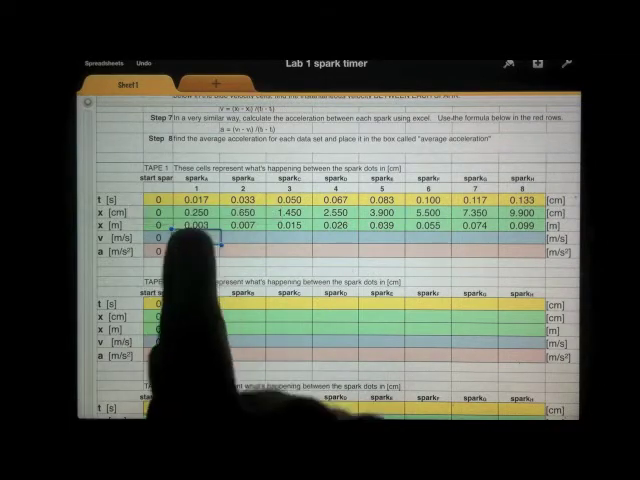
left_click(187, 234)
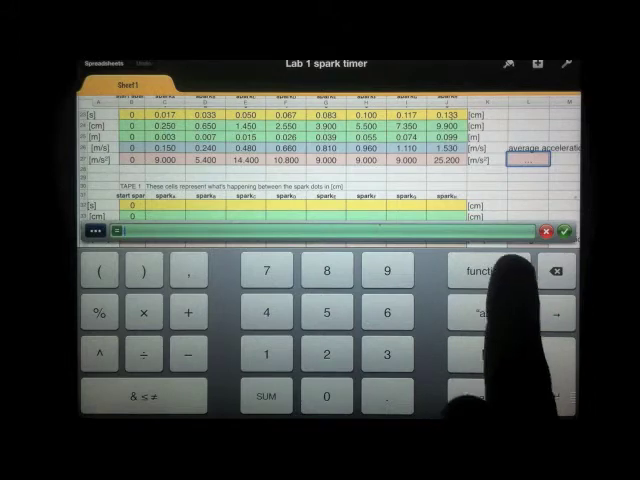
Step: Insert the AVERAGE function into Tape 1's average acceleration cell
left_click(500, 270)
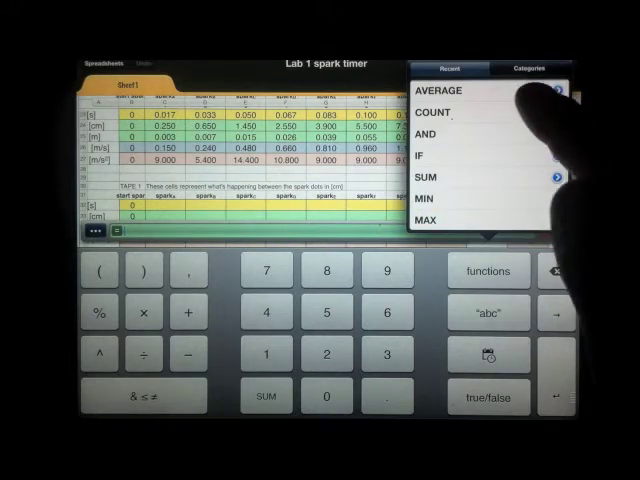
left_click(440, 88)
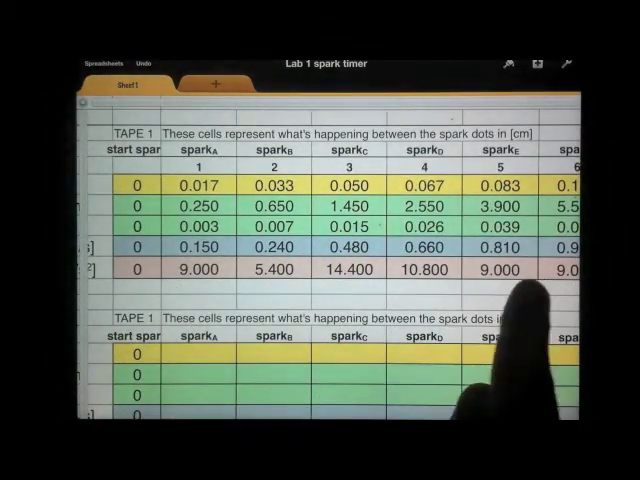
scroll("right", 3)
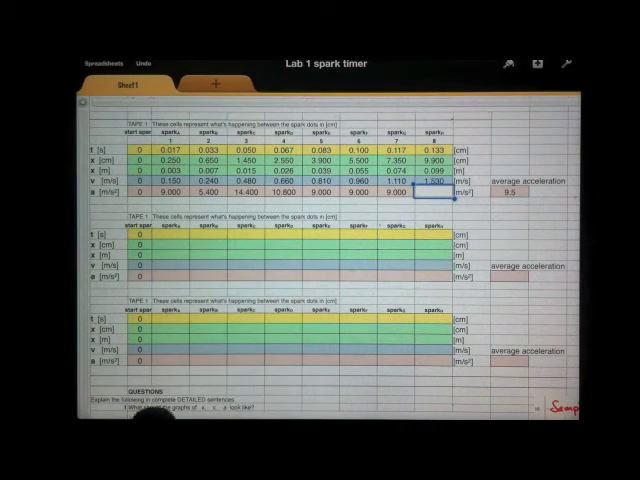
scroll("down", 3)
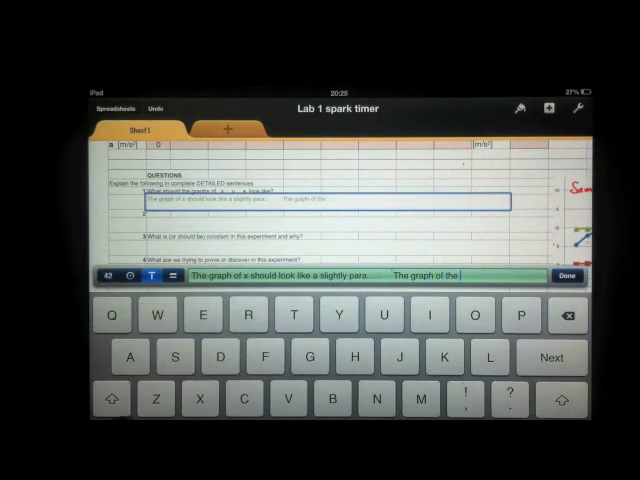
Step: Type "v should look" into the question 1 answer after the x-graph sentence
type("v should look")
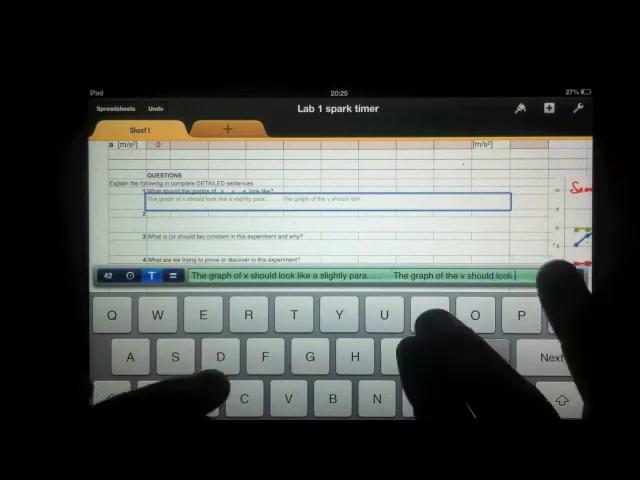